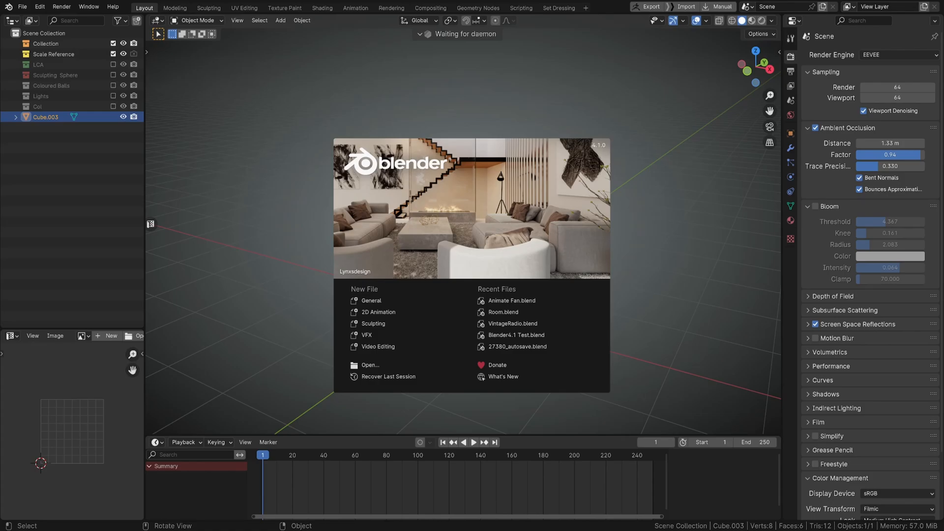
Step: Dismiss the Blender start screen to reveal the beveled cube scene
{"action": "left_click", "coordinate": [474, 295]}
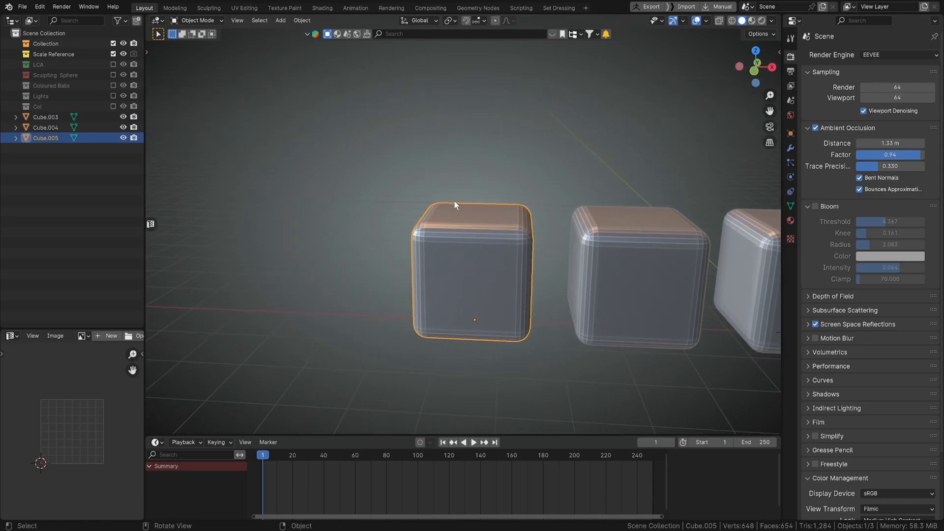
Step: Apply Shade Smooth by Angle to the left cube with Keep Sharp Edges enabled
{"action": "right_click", "coordinate": [454, 205]}
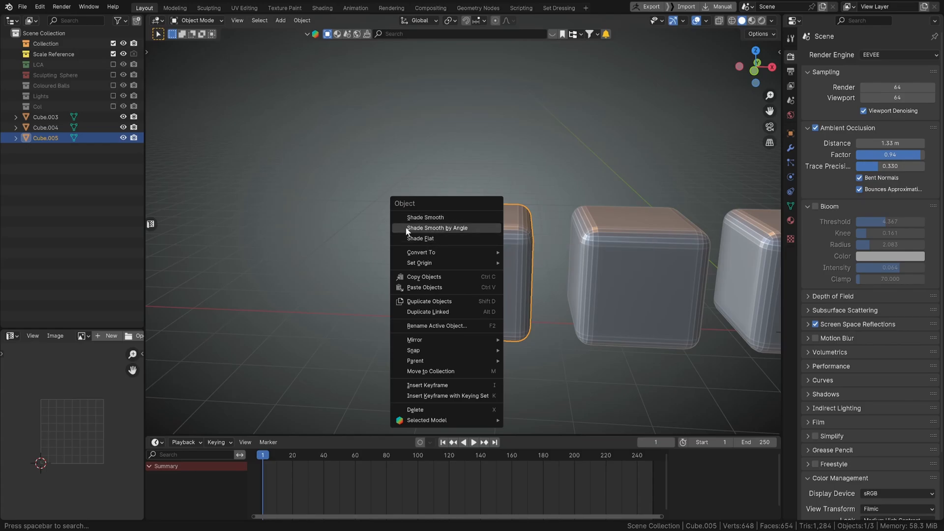
{"action": "mouse_move", "coordinate": [437, 227]}
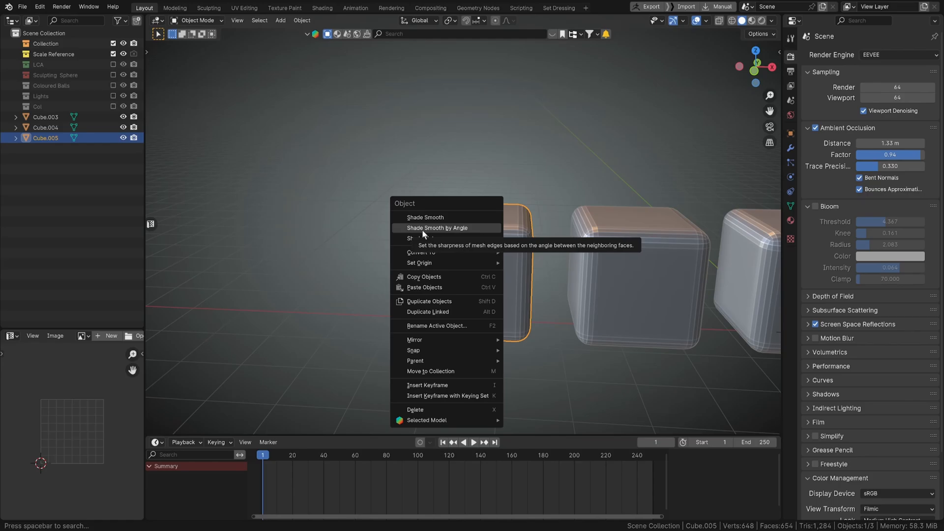
{"action": "left_click", "coordinate": [436, 228]}
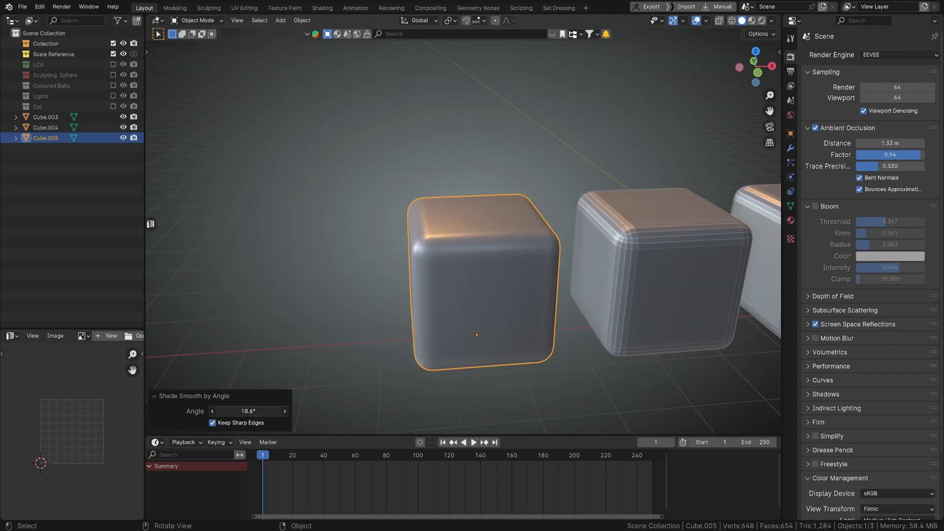
{"action": "left_click", "coordinate": [212, 411]}
{"action": "type", "text": "su"}
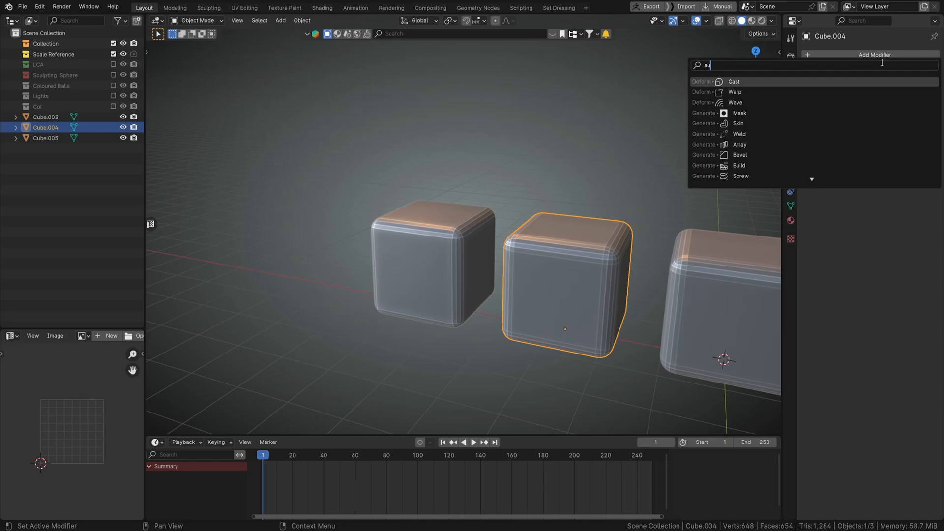
Step: Add a Smooth by Angle modifier (15.7°, ignore sharpness) to the middle cube, then compare cubes
{"action": "type", "text": "smoo"}
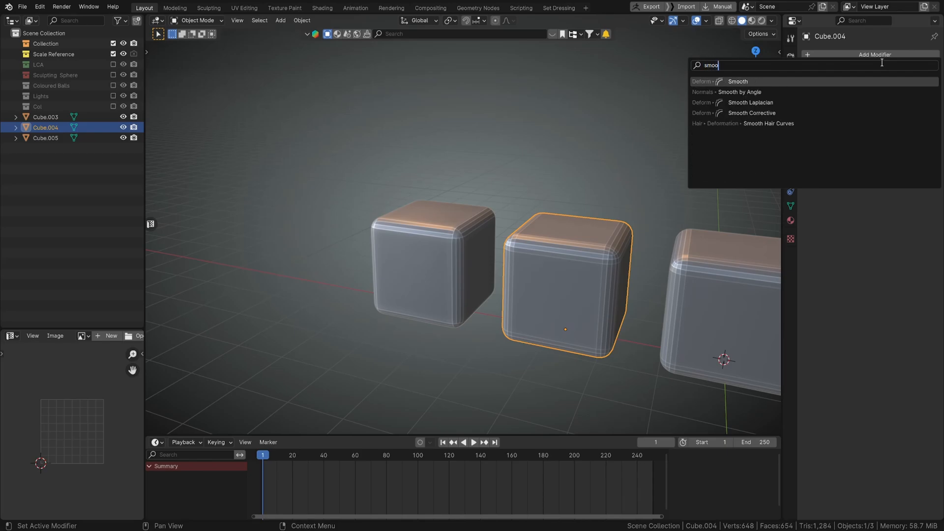
{"action": "left_click", "coordinate": [739, 91]}
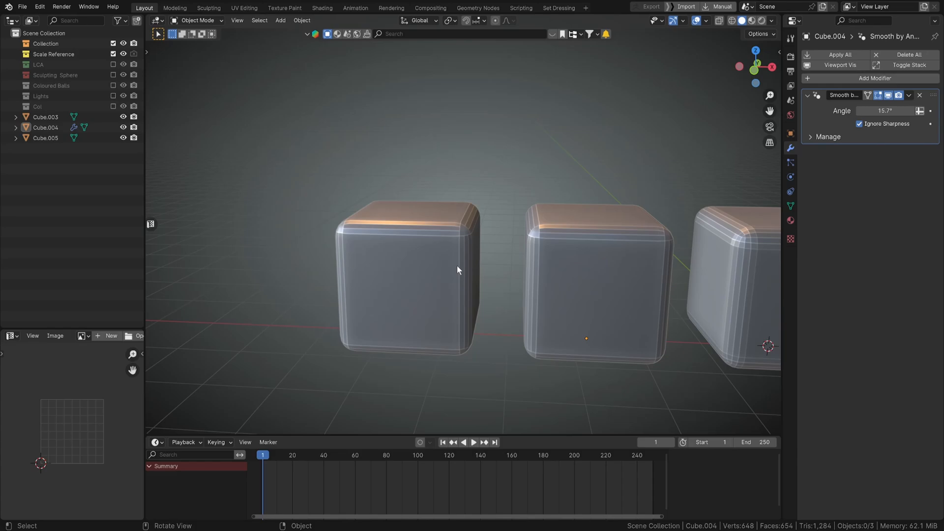
{"action": "left_click", "coordinate": [410, 277]}
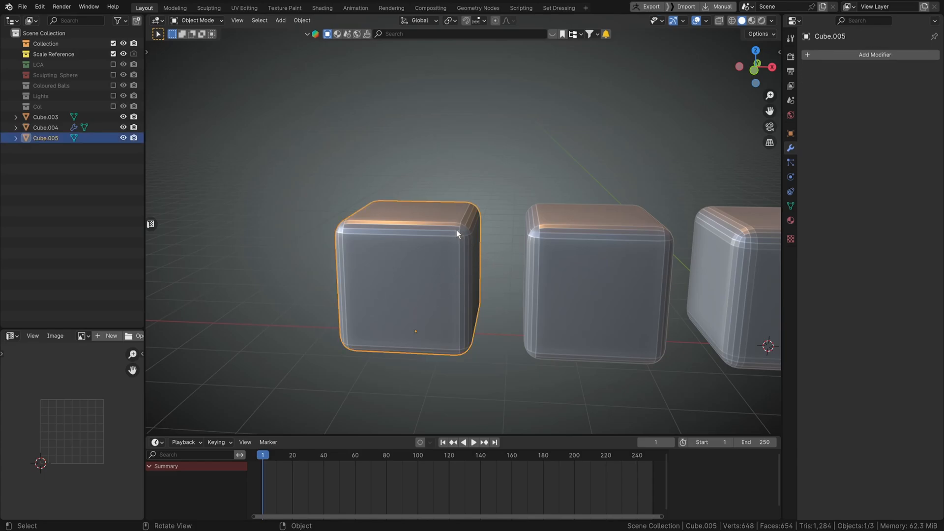
{"action": "key", "text": "Tab"}
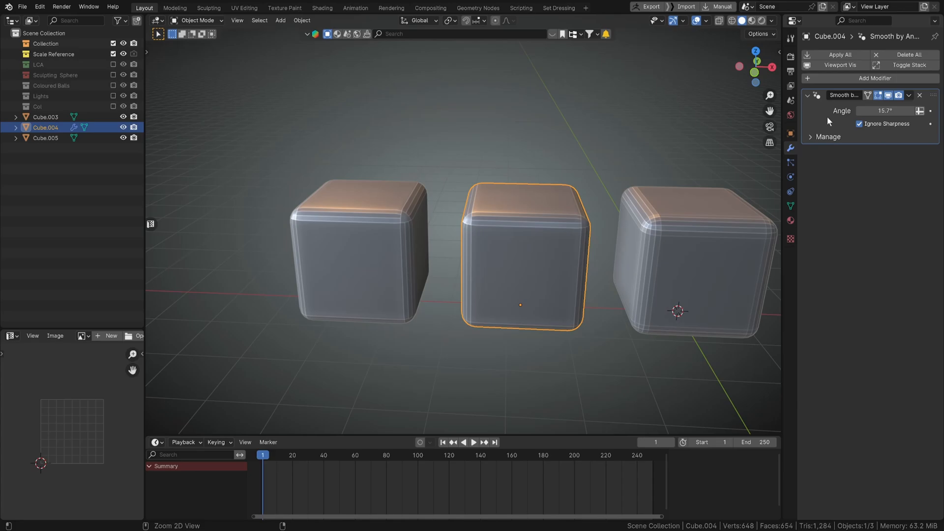
{"action": "mouse_move", "coordinate": [842, 125]}
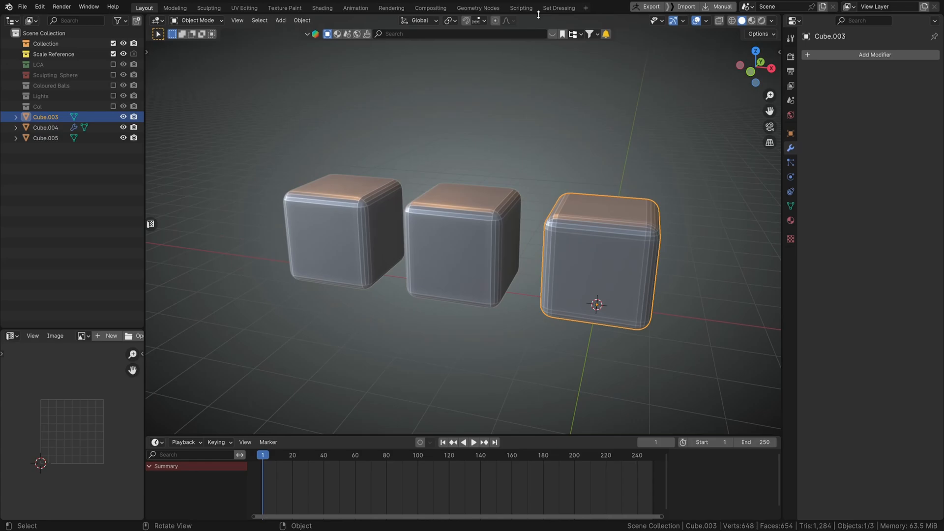
Step: In Geometry Nodes, add a Smooth by Angle node with Ignore Sharpness ticked
{"action": "left_click", "coordinate": [478, 8]}
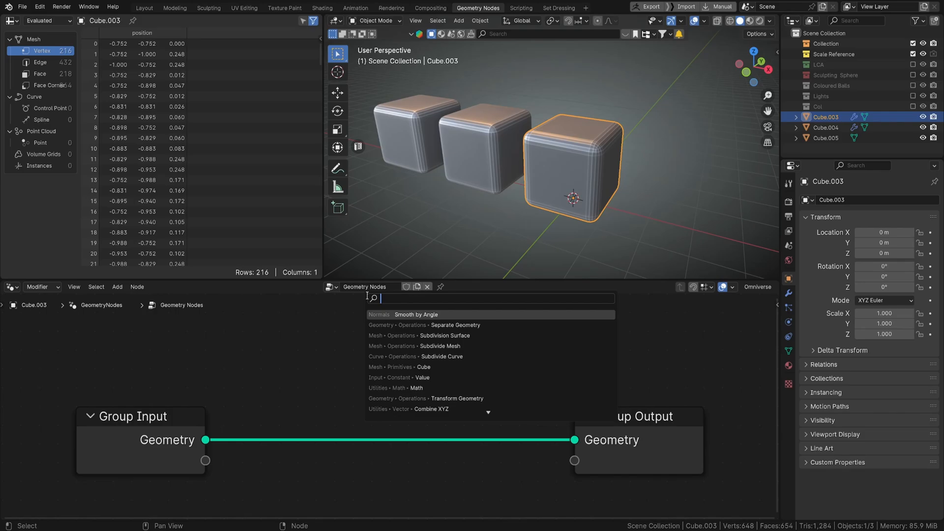
{"action": "type", "text": "shade"}
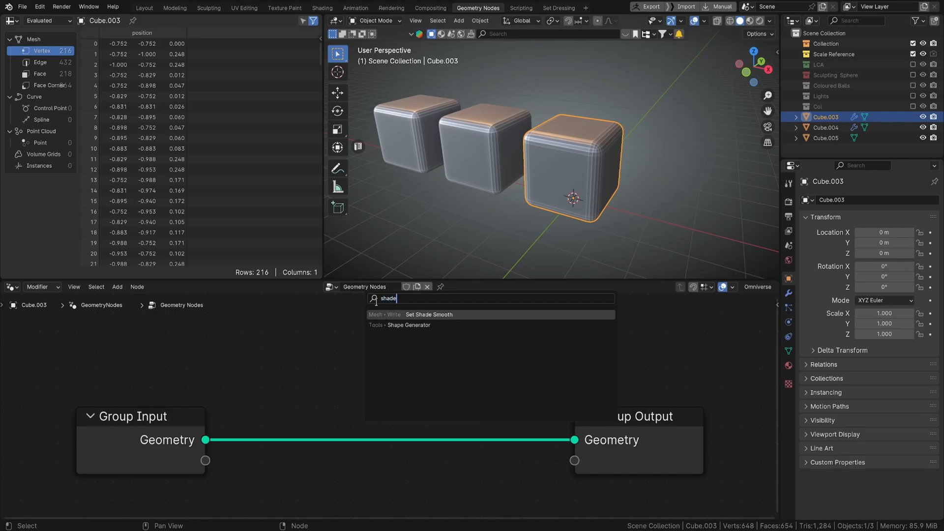
{"action": "type", "text": "smo"}
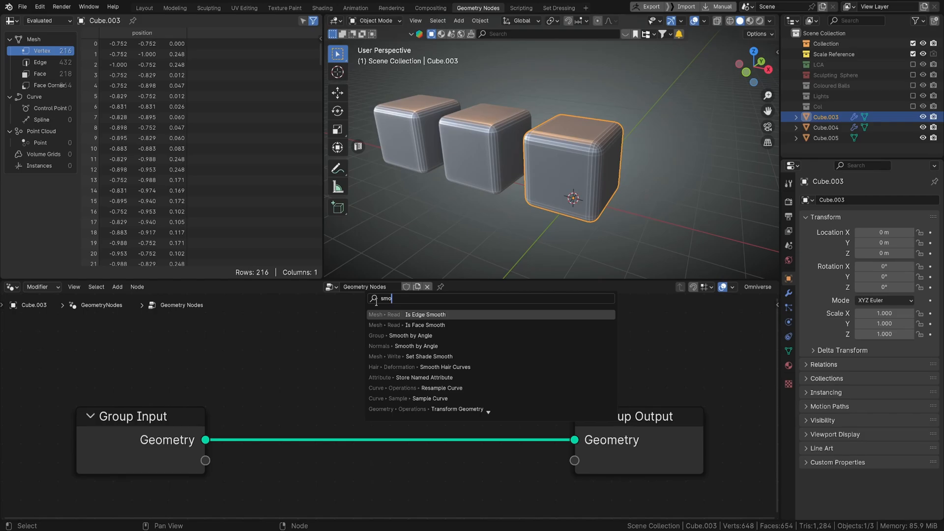
{"action": "left_click", "coordinate": [402, 335]}
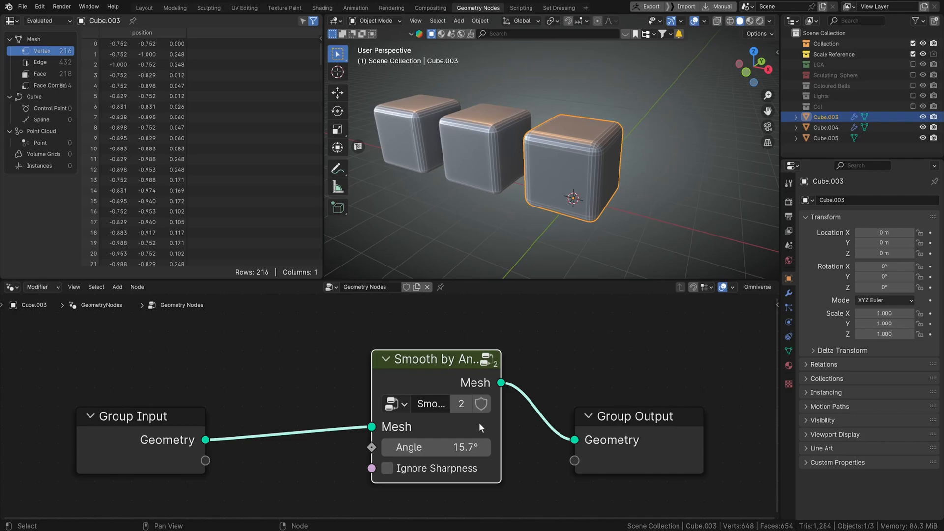
{"action": "left_click", "coordinate": [387, 468]}
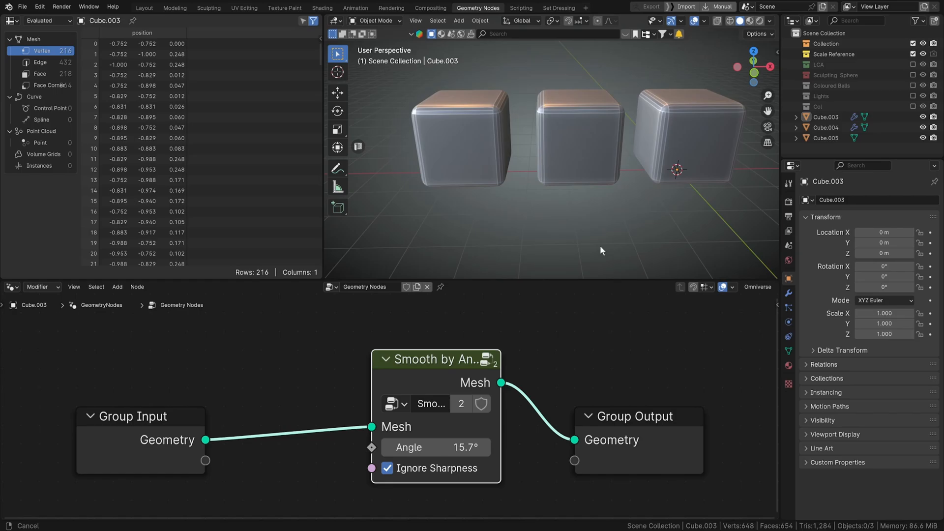
Step: Select the left, middle and right cubes to compare their smoothing setups
{"action": "left_click", "coordinate": [431, 157]}
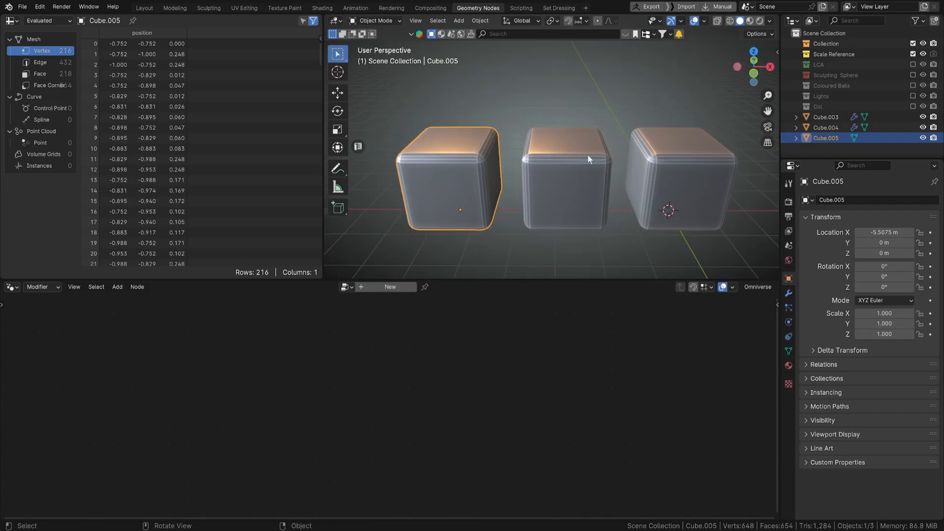
{"action": "mouse_move", "coordinate": [591, 156]}
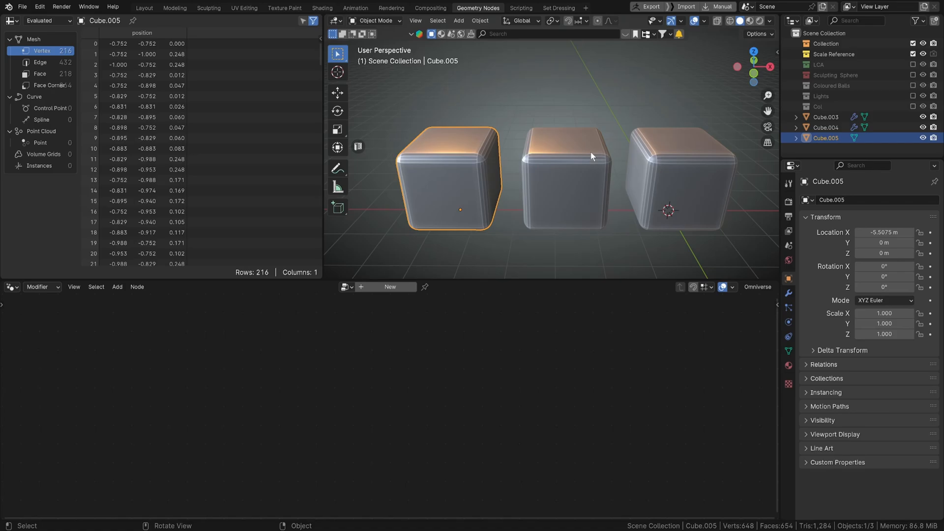
{"action": "left_click", "coordinate": [564, 180]}
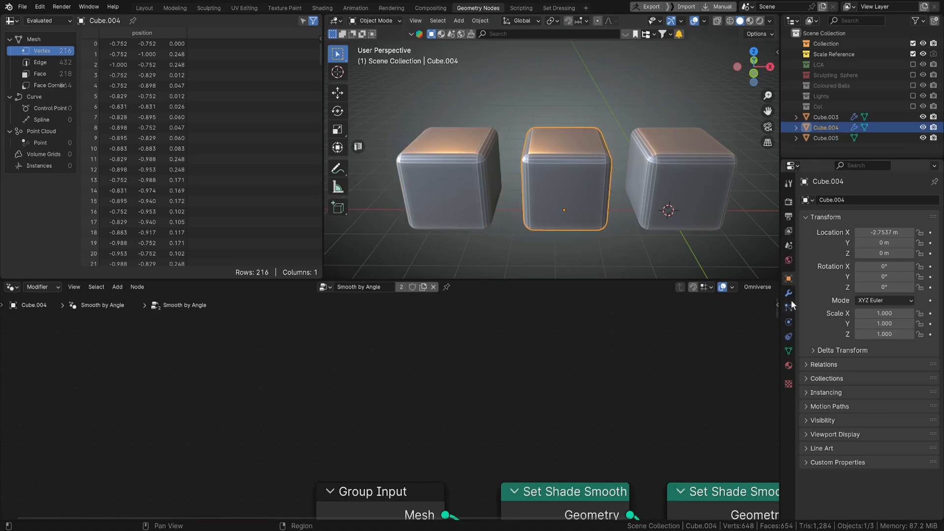
{"action": "left_click", "coordinate": [788, 294]}
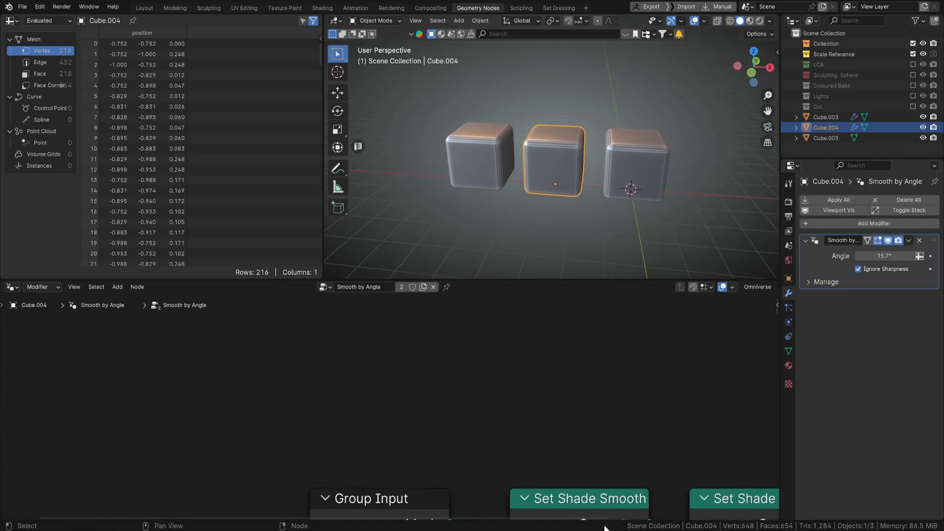
{"action": "left_click", "coordinate": [826, 117]}
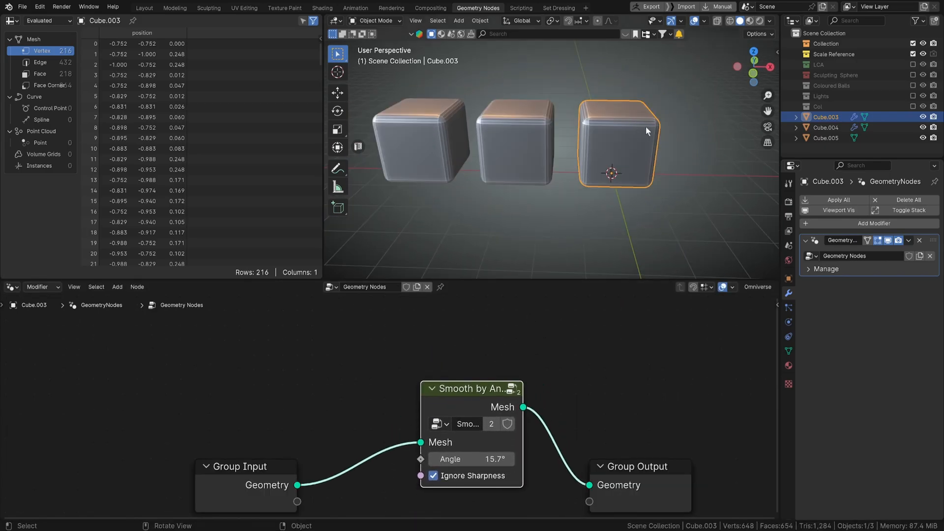
{"action": "left_click", "coordinate": [144, 8]}
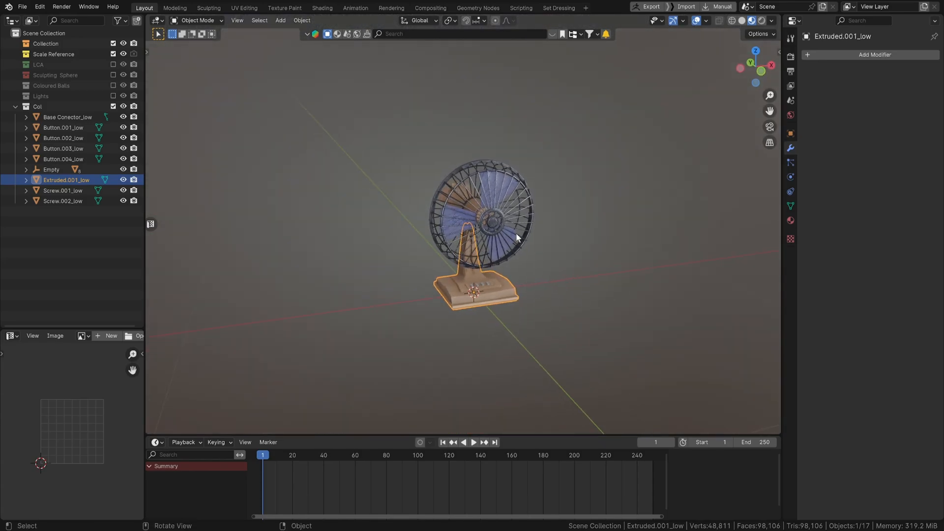
Step: Bring up the Insert Keyframe menu for the Extruded.001_low fan object
{"action": "key", "text": "i"}
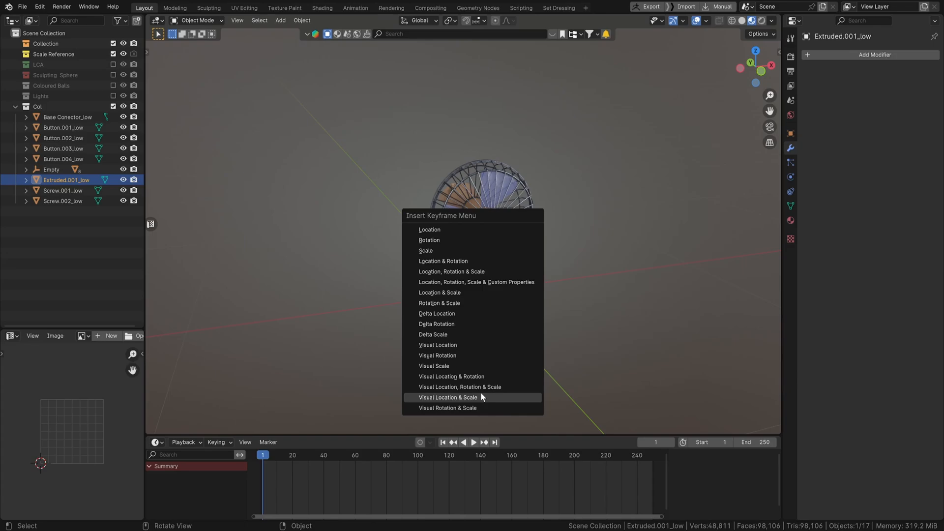
{"action": "mouse_move", "coordinate": [462, 230]}
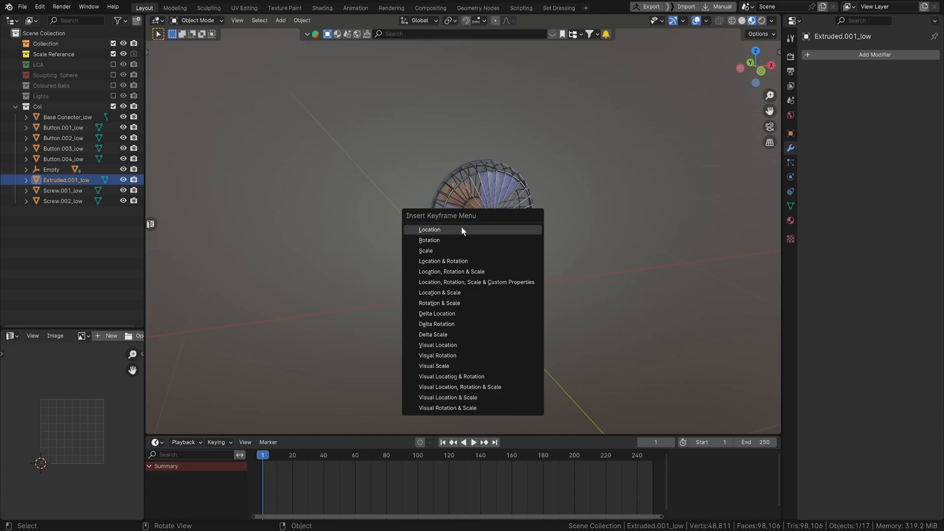
{"action": "mouse_move", "coordinate": [477, 240]}
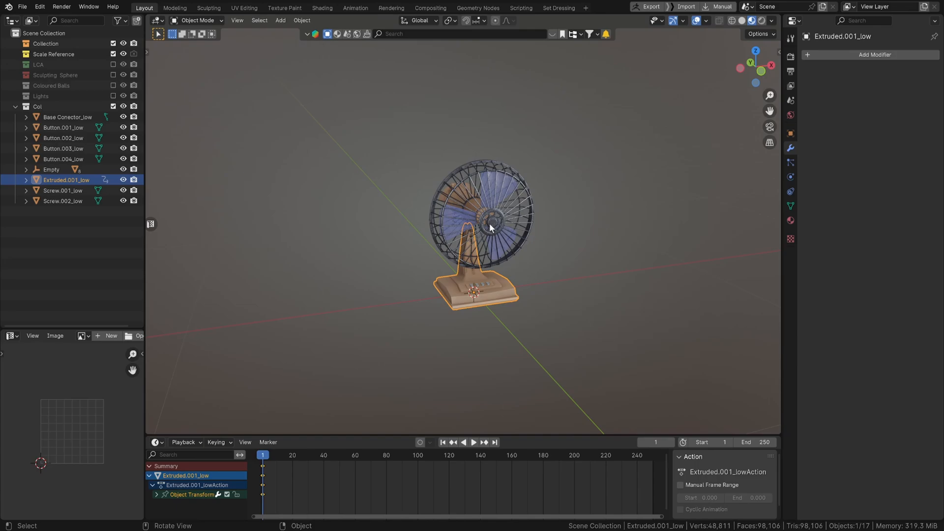
{"action": "mouse_move", "coordinate": [511, 234]}
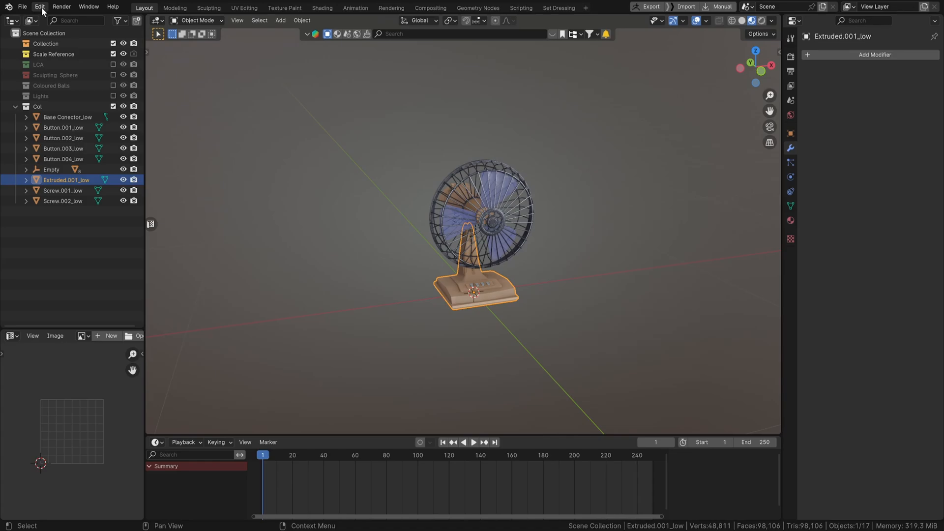
Step: Toggle Pie Menu on Drag in Preferences, then keyframe the fan's Location at frame 1
{"action": "left_click", "coordinate": [39, 7]}
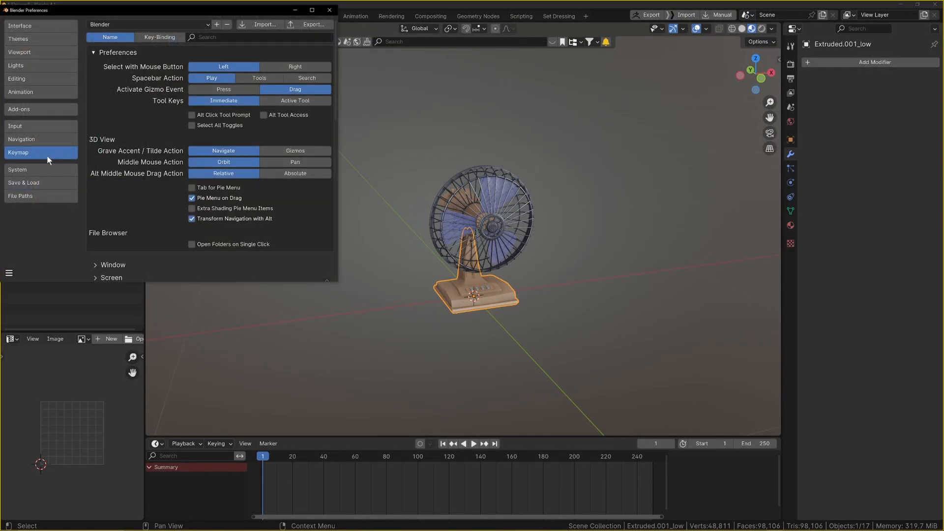
{"action": "mouse_move", "coordinate": [192, 201]}
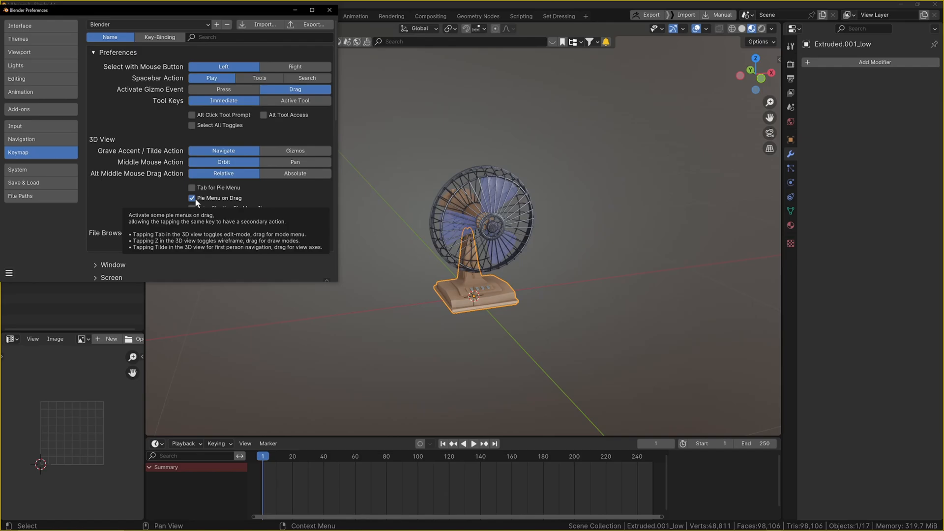
{"action": "left_click", "coordinate": [330, 10]}
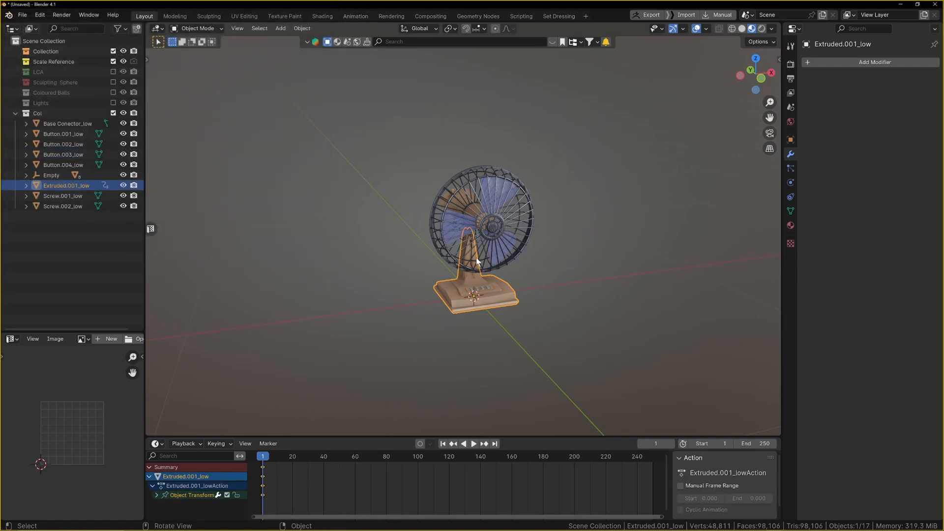
{"action": "key", "text": "i"}
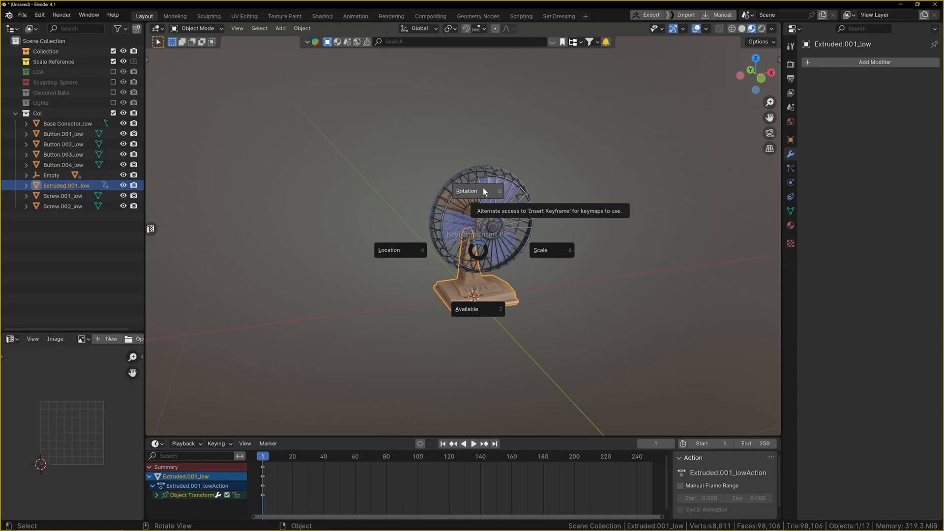
{"action": "mouse_move", "coordinate": [476, 247]}
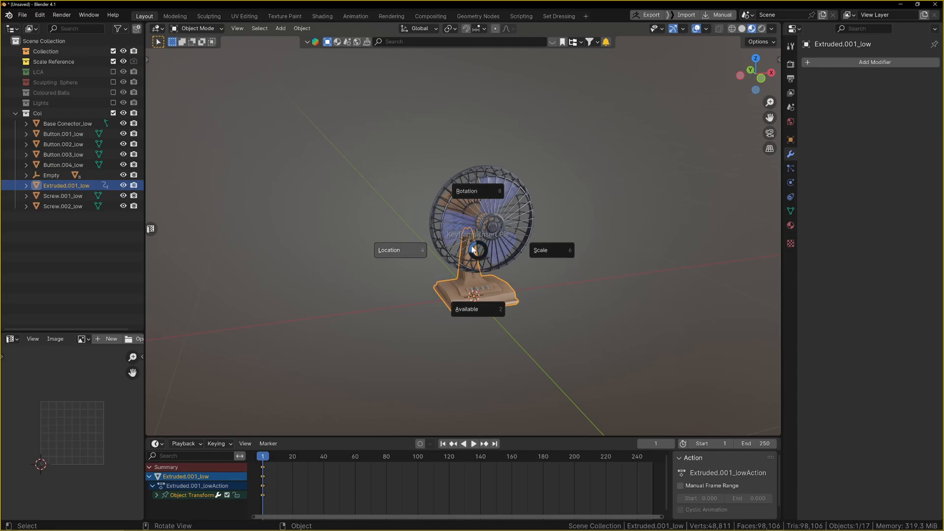
{"action": "left_click", "coordinate": [388, 250]}
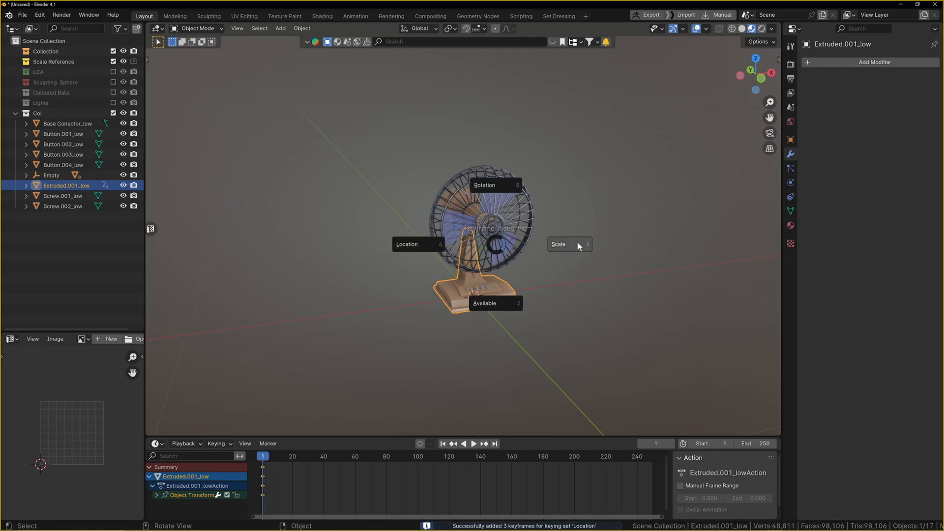
{"action": "left_click", "coordinate": [569, 245]}
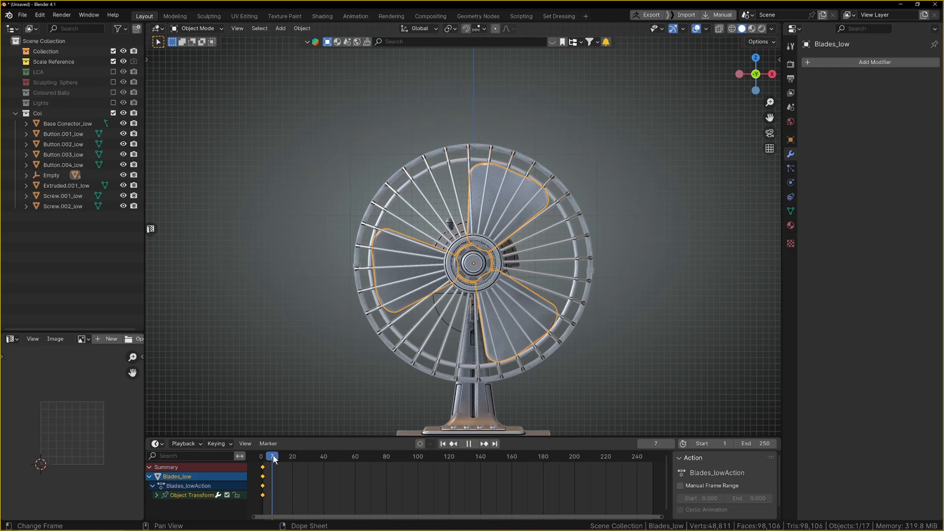
Step: Set the current frame to 20 on the blade animation timeline
{"action": "left_click", "coordinate": [292, 456]}
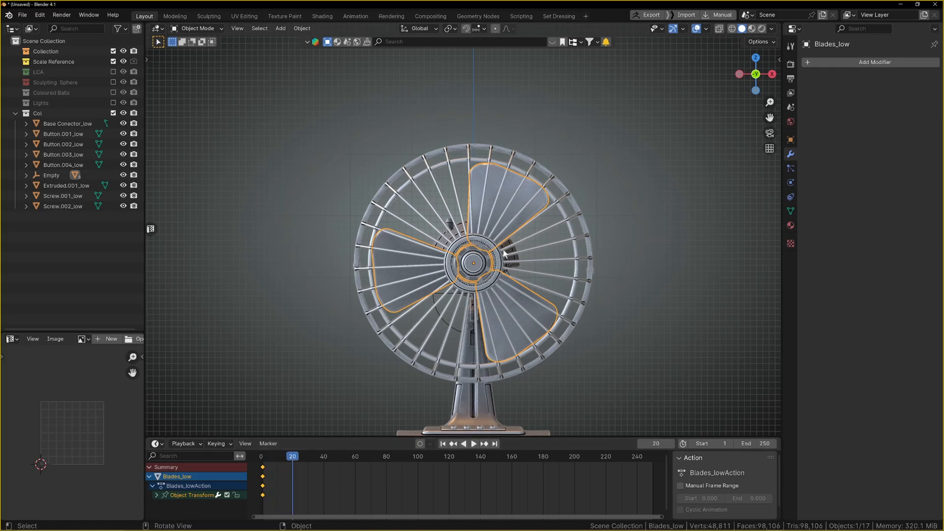
{"action": "mouse_move", "coordinate": [355, 407]}
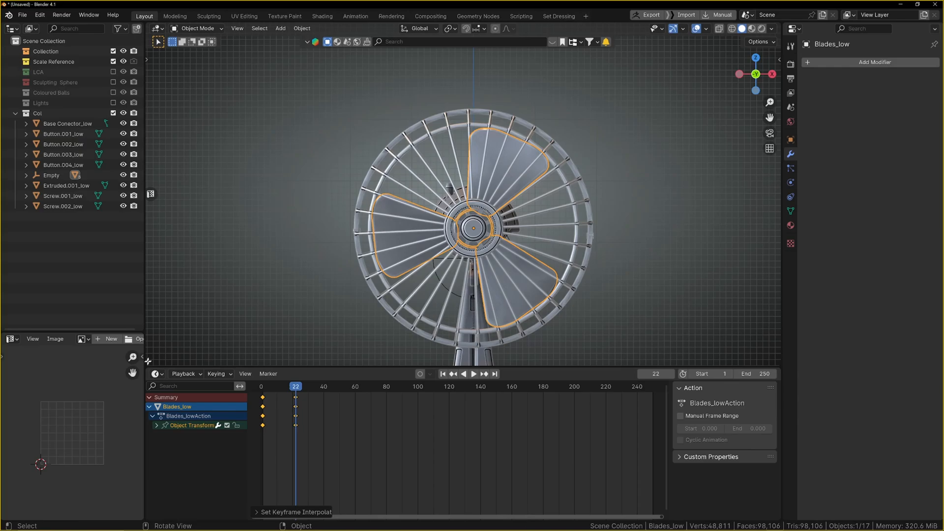
Step: Add a Cycles F-Curve modifier to the blade rotation in the Graph Editor and play
{"action": "left_click", "coordinate": [158, 303]}
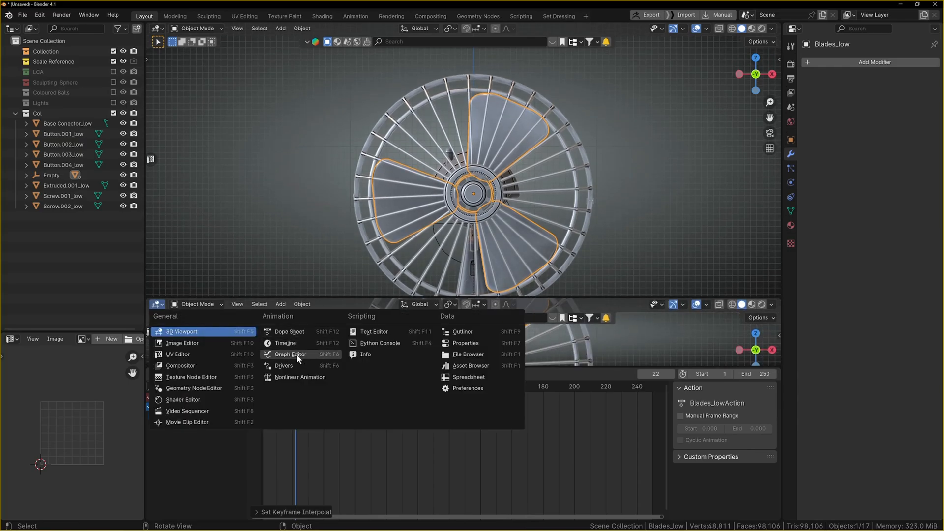
{"action": "left_click", "coordinate": [290, 354]}
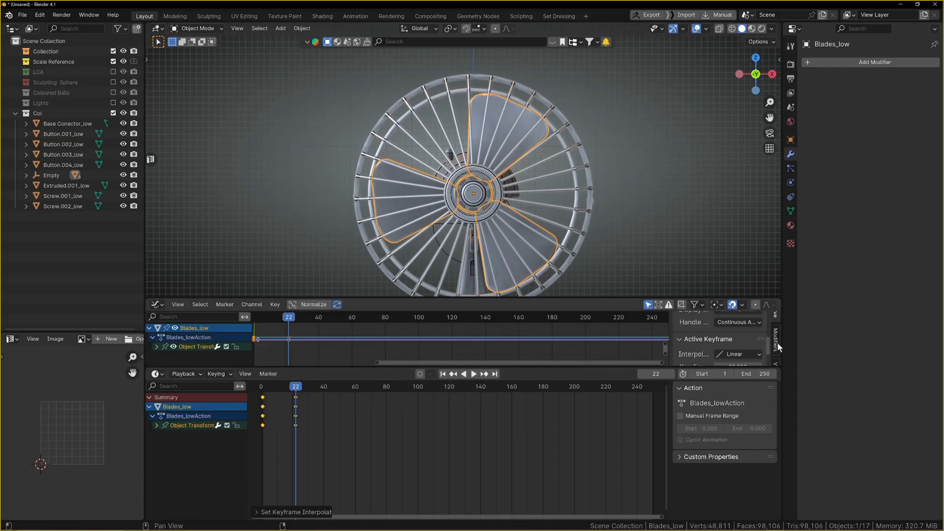
{"action": "left_click", "coordinate": [705, 319]}
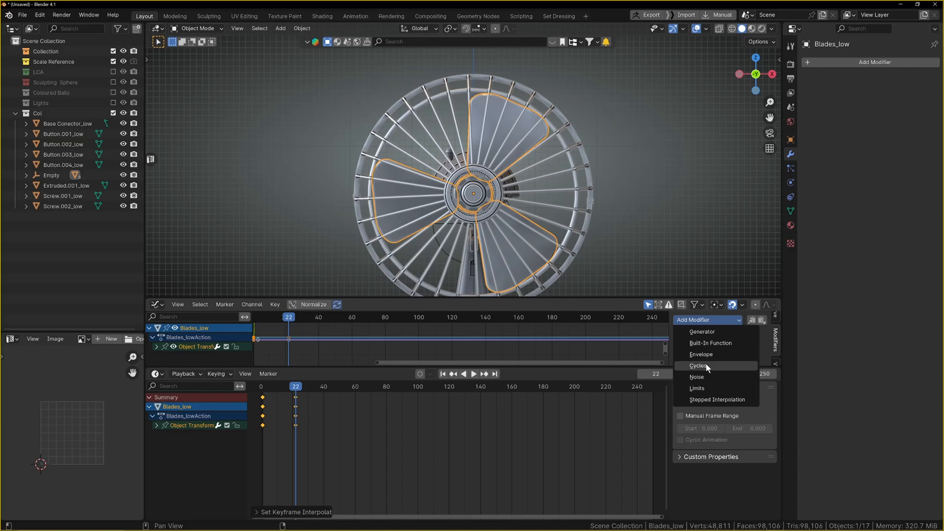
{"action": "left_click", "coordinate": [699, 365]}
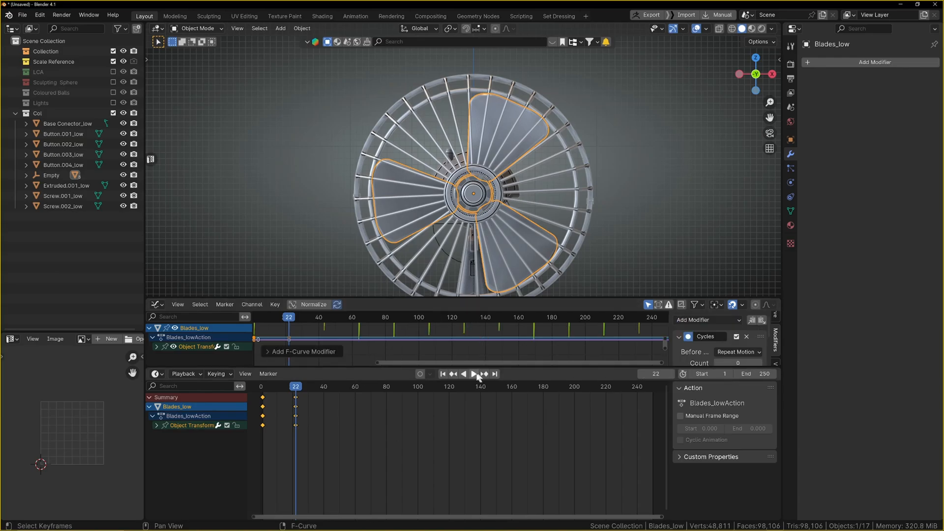
{"action": "left_click", "coordinate": [473, 374]}
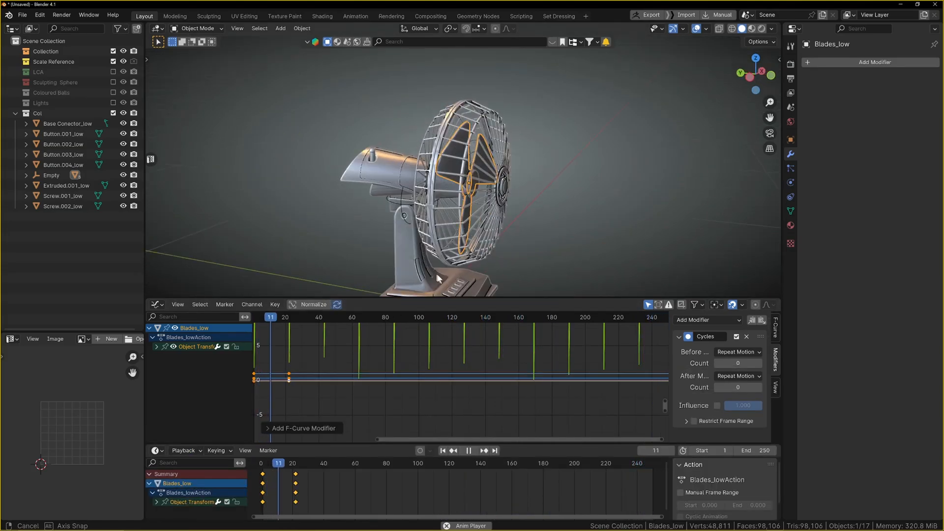
{"action": "left_click", "coordinate": [51, 174]}
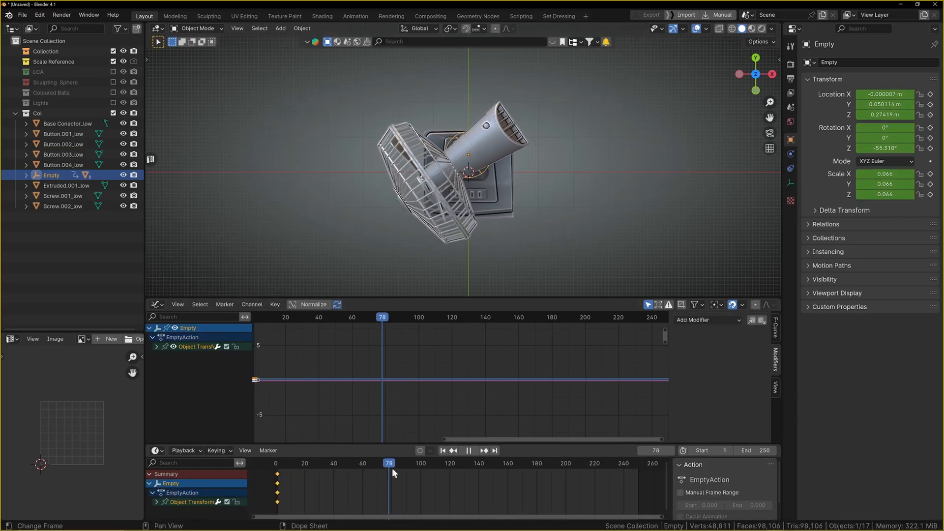
Step: Key the Empty's swung Z rotation at frame 120 for the fan head oscillation
{"action": "left_click", "coordinate": [450, 463]}
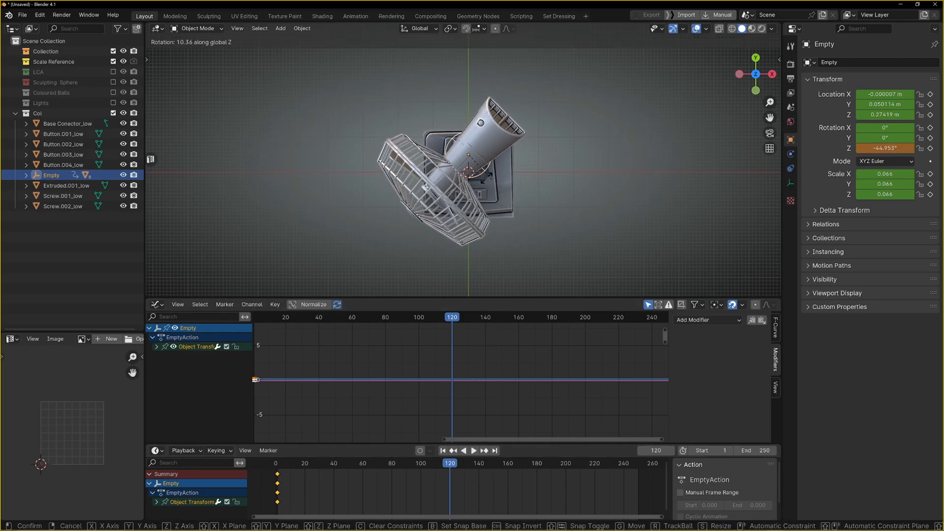
{"action": "mouse_move", "coordinate": [477, 143]}
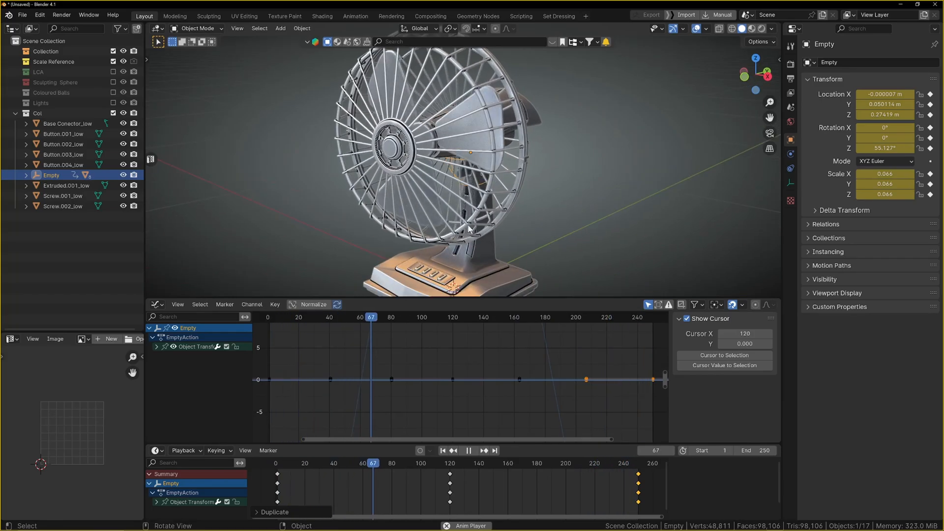
{"action": "left_click", "coordinate": [448, 317]}
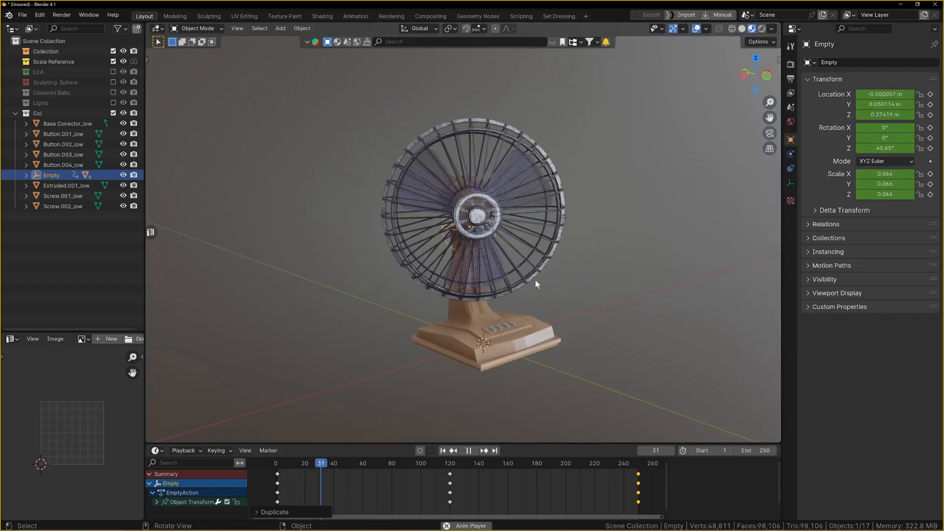
Step: Set the viewport Compositor to Always and watch the fan swing and spin
{"action": "left_click", "coordinate": [771, 28]}
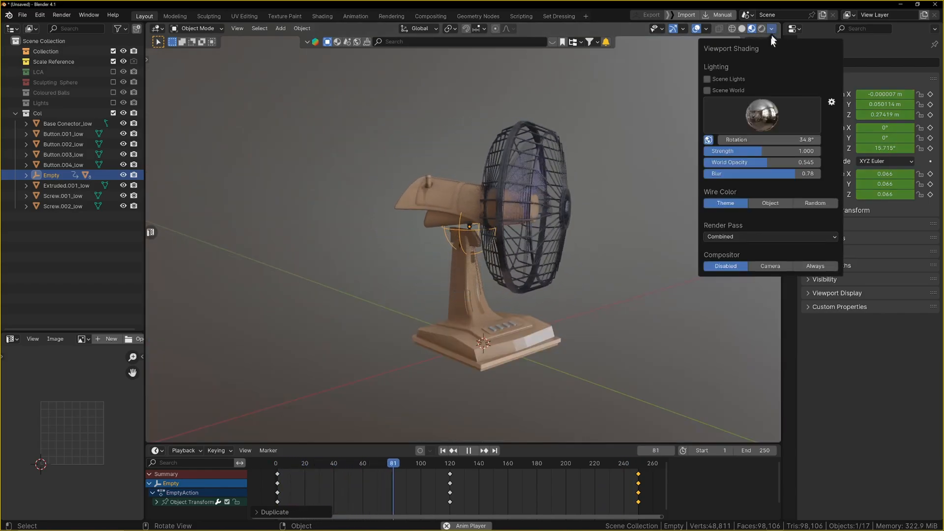
{"action": "left_click", "coordinate": [464, 463]}
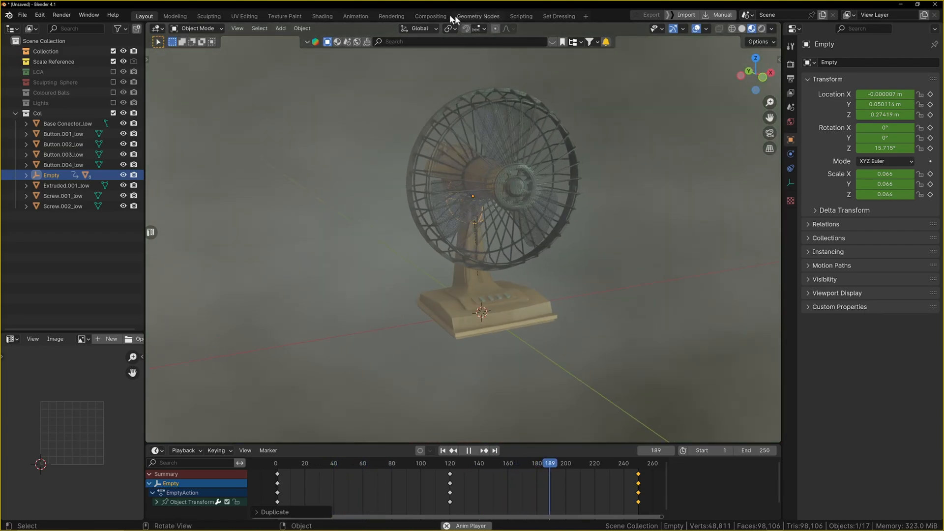
{"action": "left_click", "coordinate": [429, 16]}
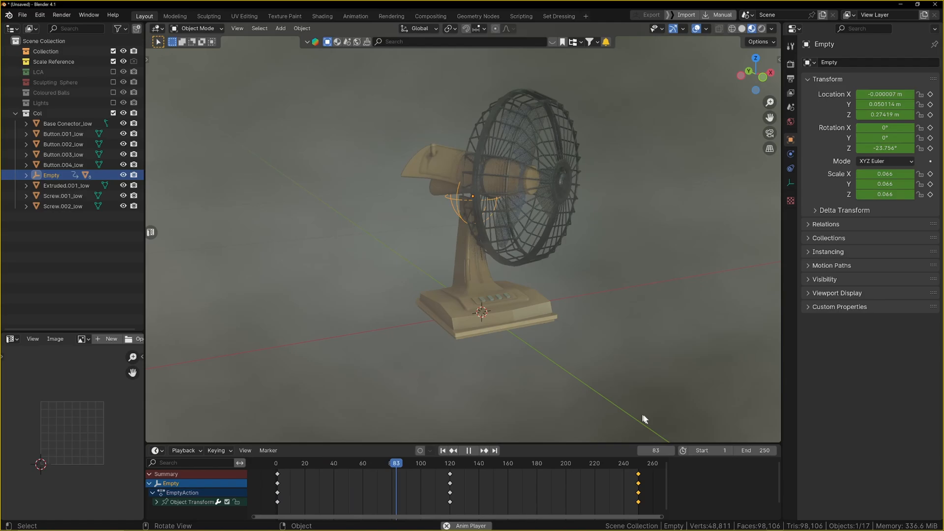
{"action": "left_click", "coordinate": [480, 450]}
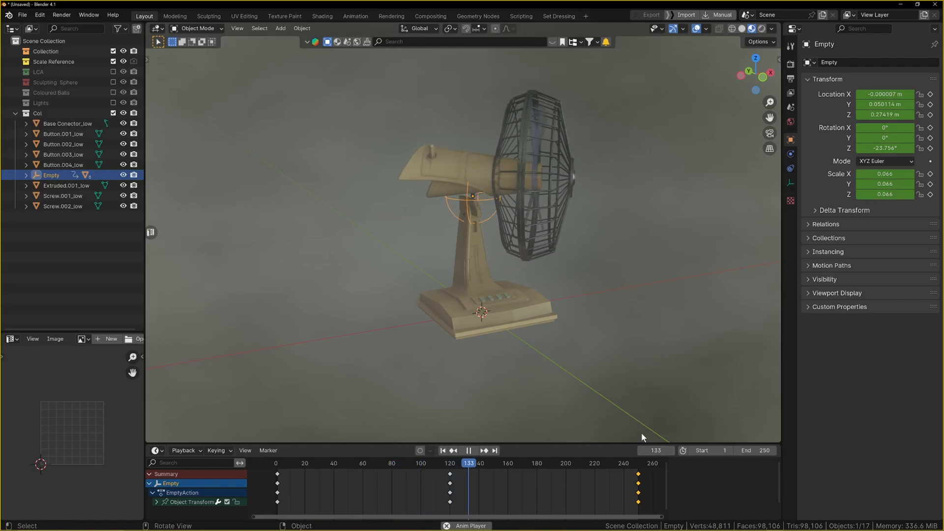